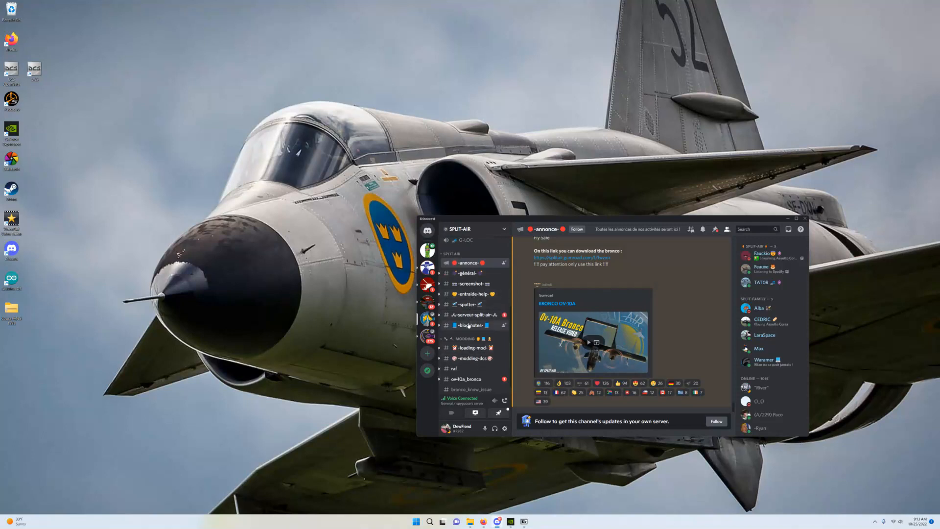
- Browse the ov-10a_bronco Discord channel back to the announcement with the download link
{"action": "left_click", "coordinate": [467, 379]}
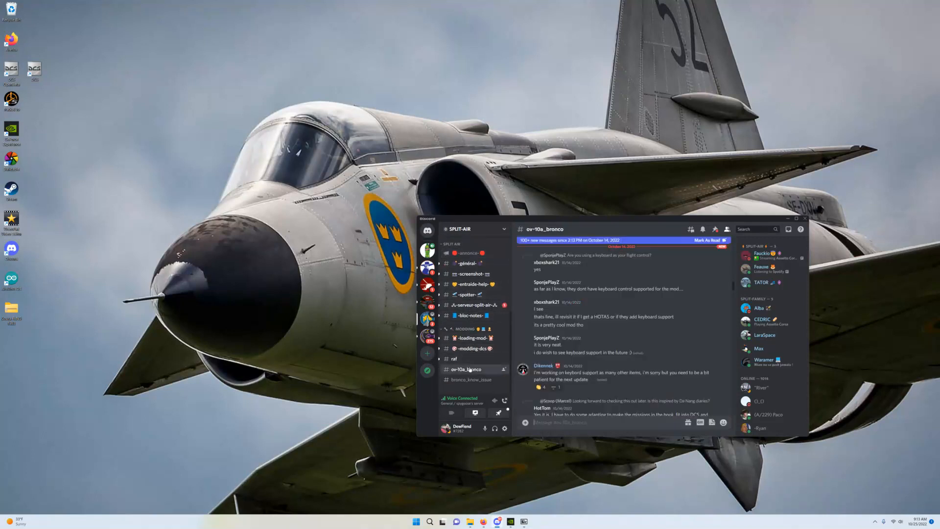
{"action": "scroll", "scroll_direction": "down", "scroll_amount": 3}
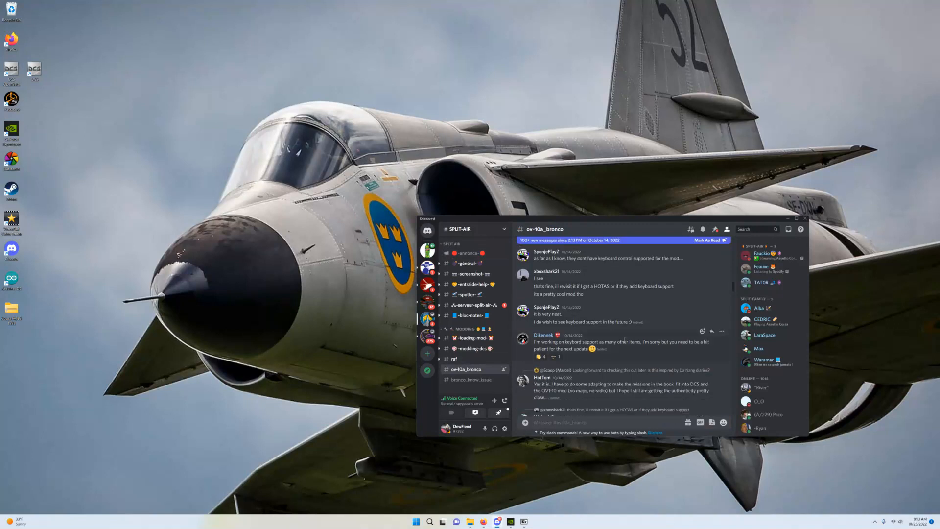
{"action": "scroll", "scroll_direction": "down", "scroll_amount": 3}
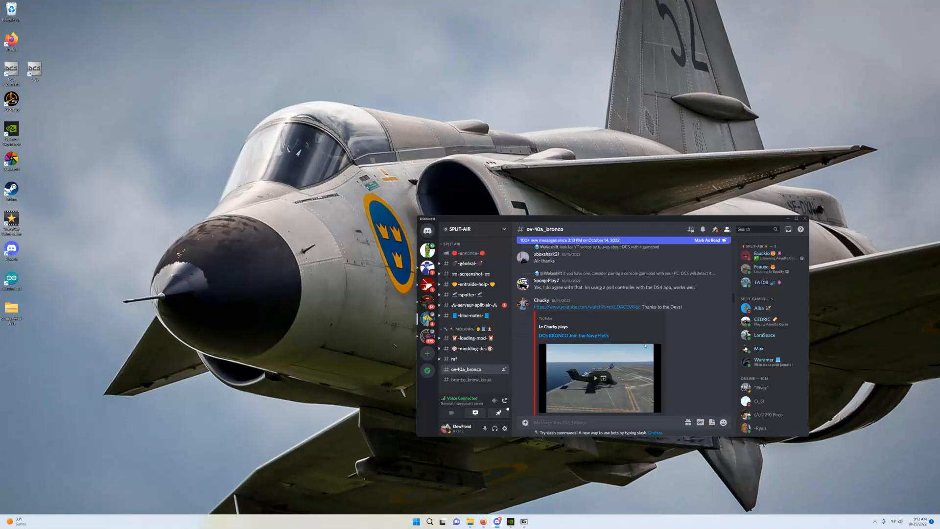
{"action": "scroll", "scroll_direction": "down", "scroll_amount": 3}
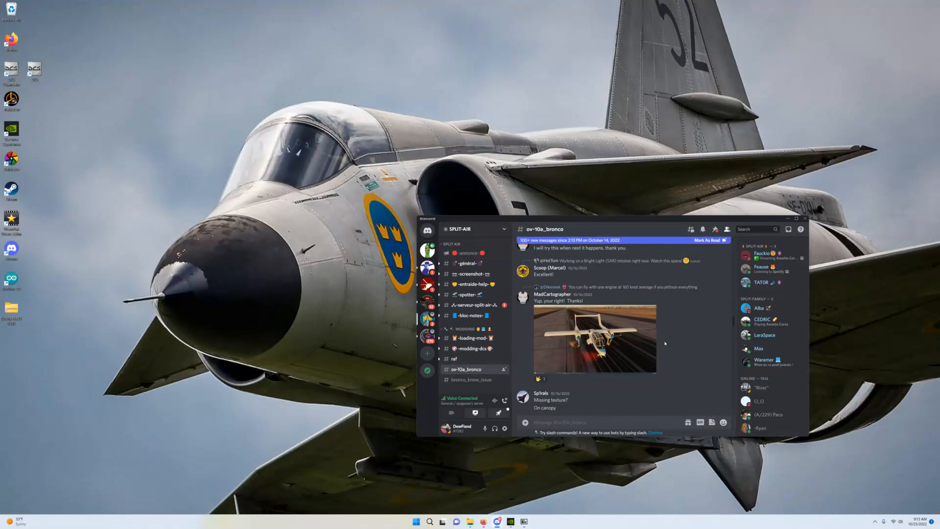
{"action": "scroll", "scroll_direction": "down", "scroll_amount": 3}
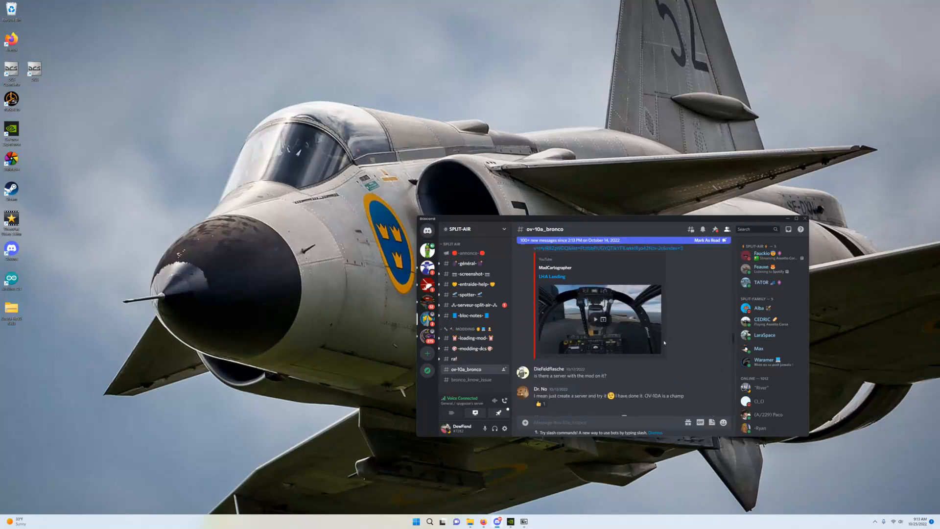
{"action": "scroll", "scroll_direction": "down", "scroll_amount": 3}
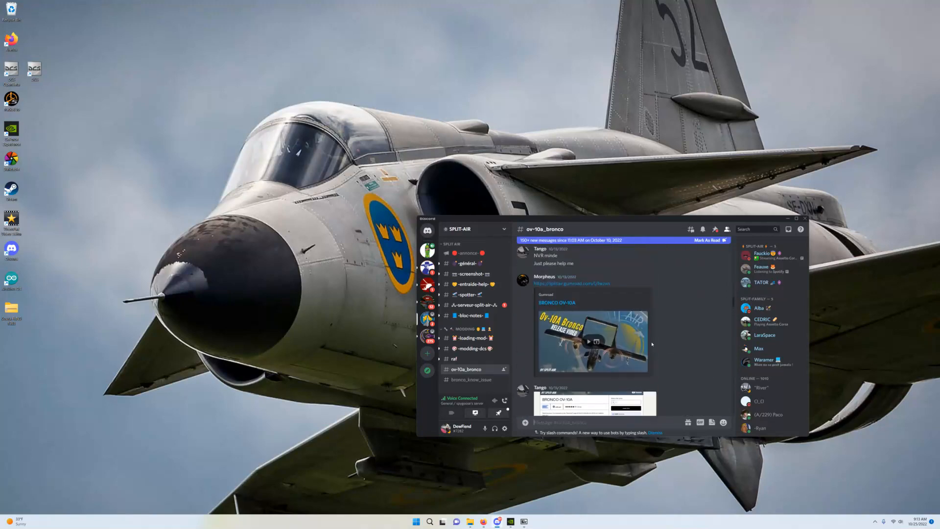
{"action": "scroll", "scroll_direction": "down", "scroll_amount": 3}
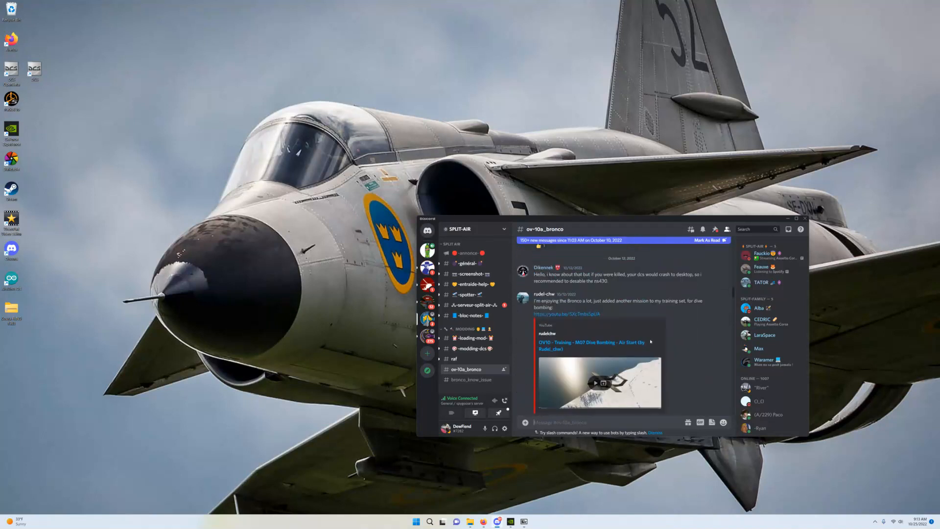
{"action": "scroll", "scroll_direction": "down", "scroll_amount": 3}
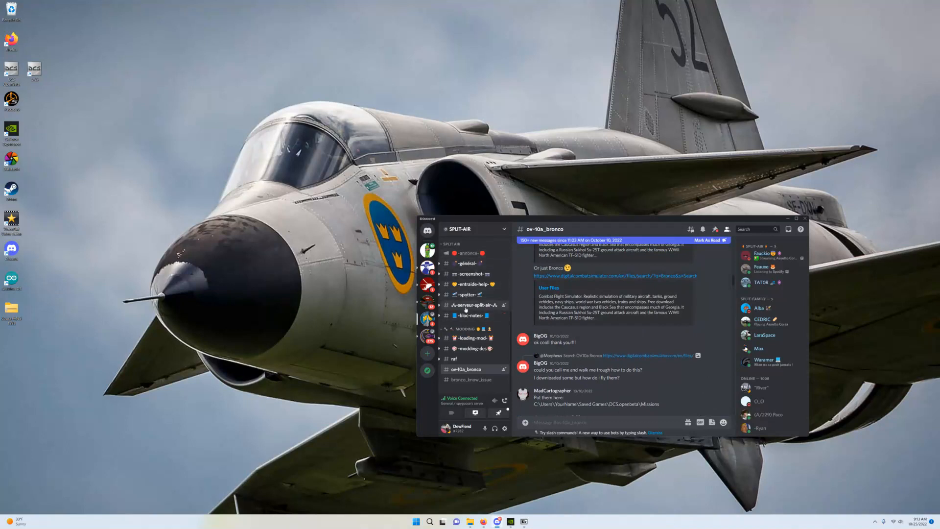
{"action": "left_click", "coordinate": [470, 253]}
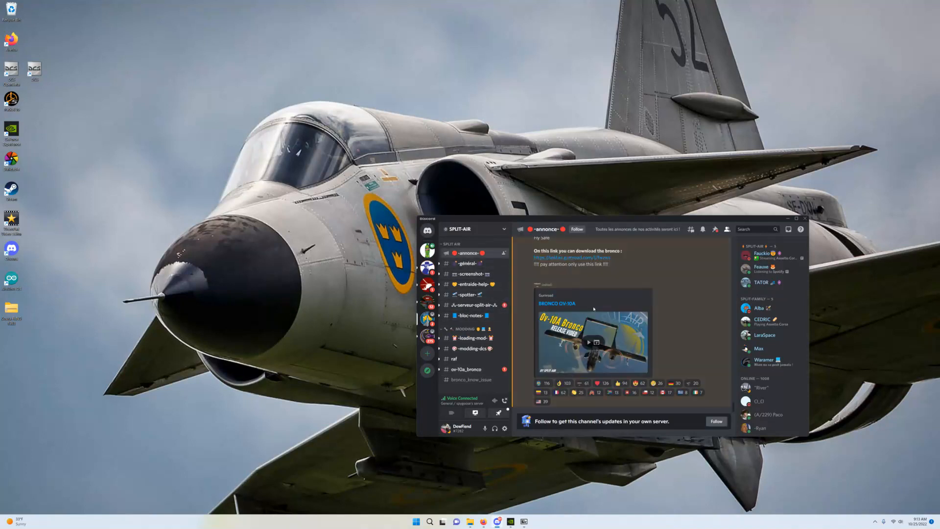
{"action": "mouse_move", "coordinate": [430, 508]}
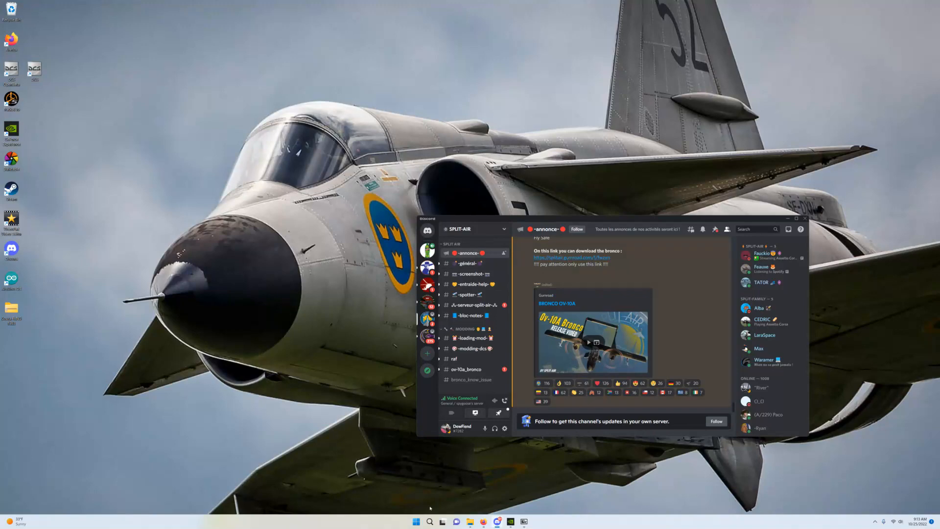
{"action": "left_click", "coordinate": [565, 257]}
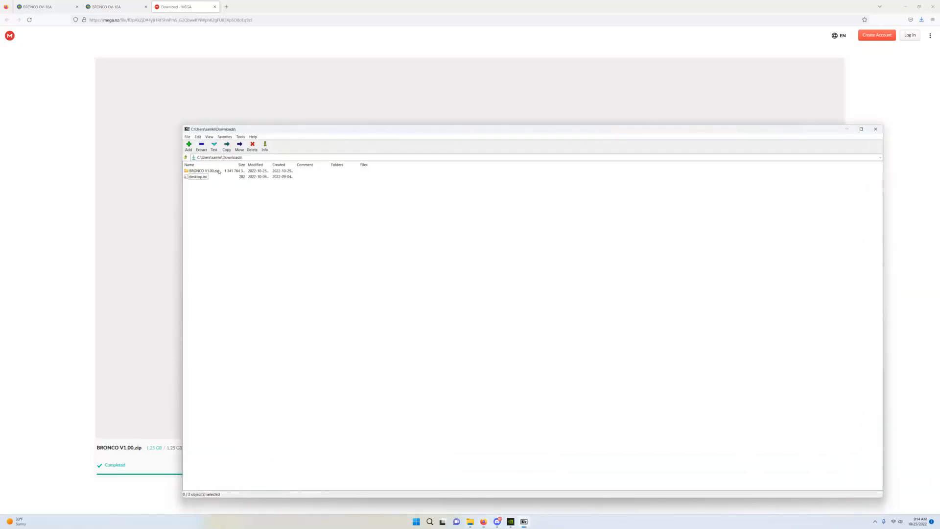
- Read the README.md inside BRONCO V1.00.zip for the install location, then close Notepad
{"action": "double_click", "coordinate": [201, 170]}
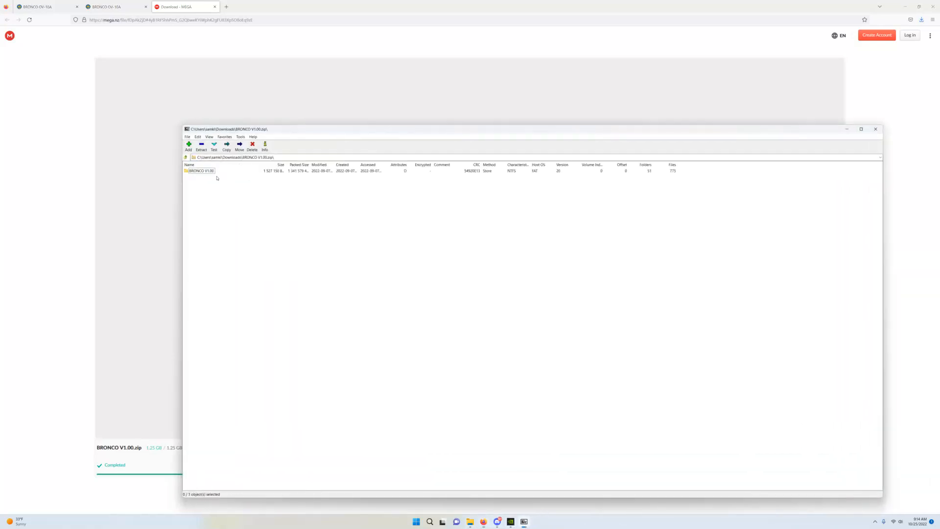
{"action": "double_click", "coordinate": [200, 170]}
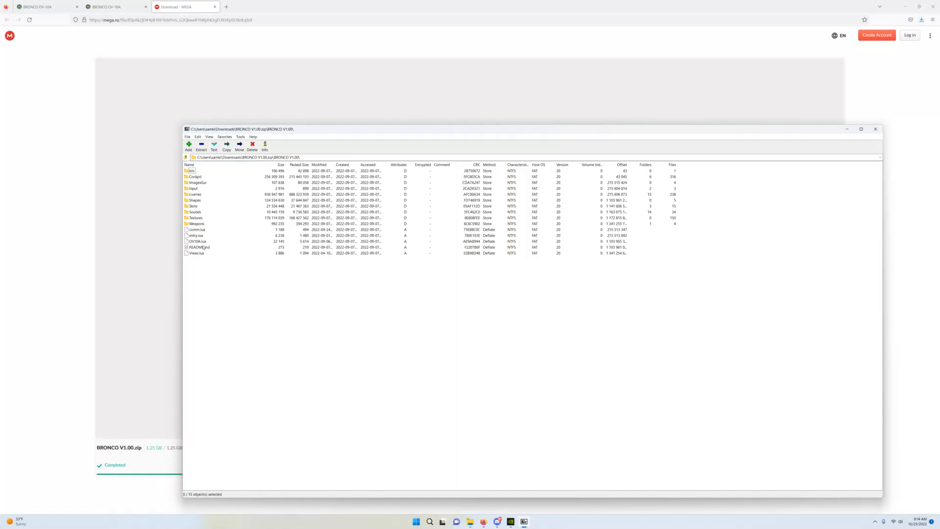
{"action": "double_click", "coordinate": [197, 247]}
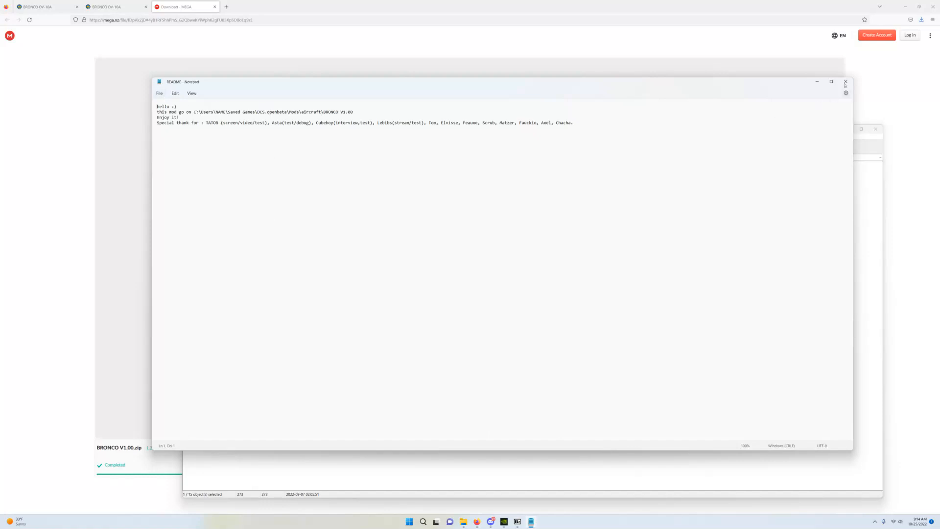
{"action": "left_click", "coordinate": [846, 82]}
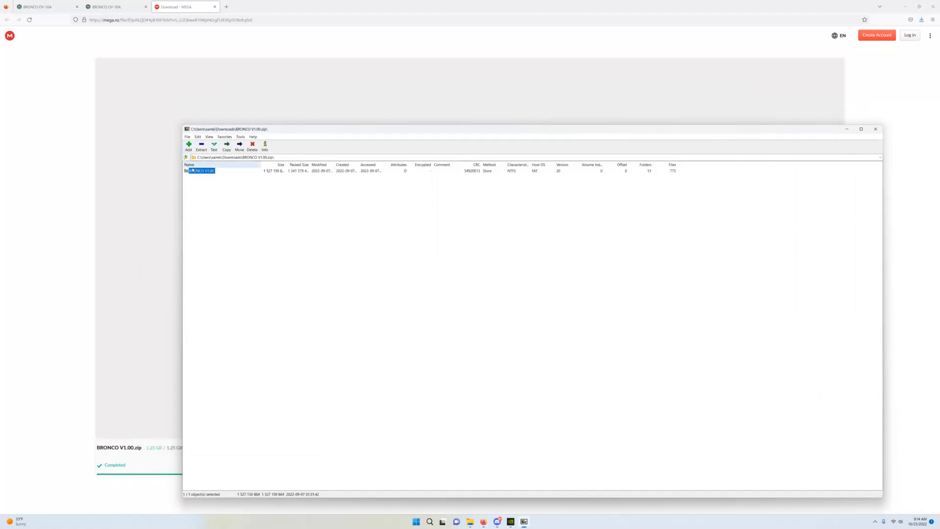
- Copy the BRONCO V1.00 folder into Saved Games\DCS.openbeta\Mods\aircraft
{"action": "left_click", "coordinate": [201, 145]}
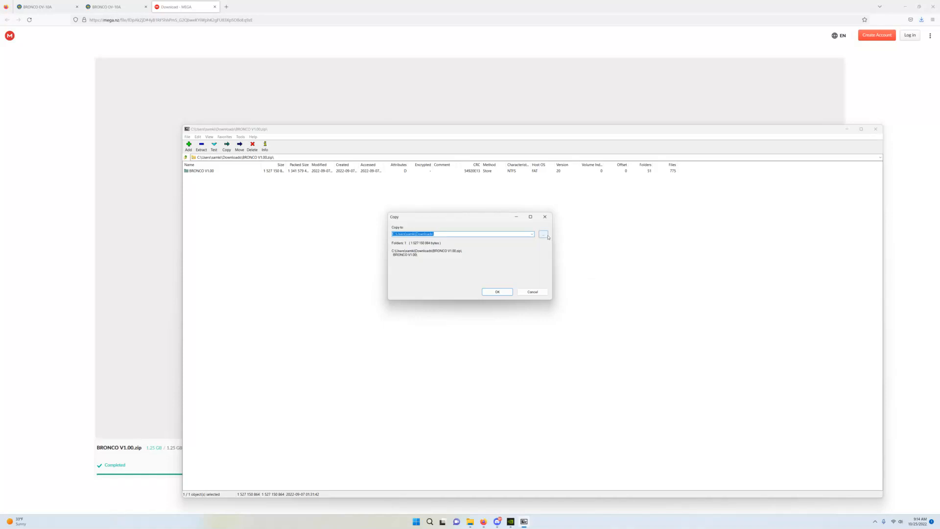
{"action": "left_click", "coordinate": [545, 233]}
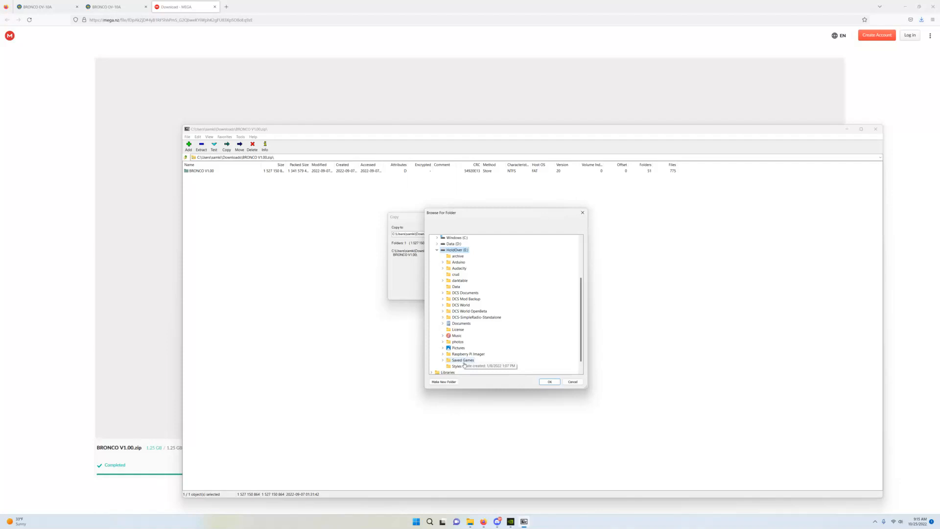
{"action": "left_click", "coordinate": [443, 360]}
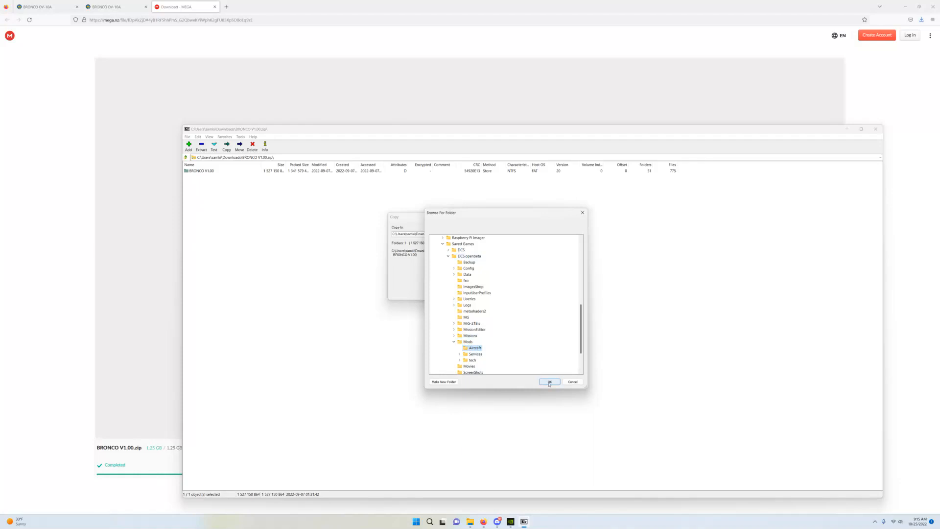
{"action": "left_click", "coordinate": [550, 381]}
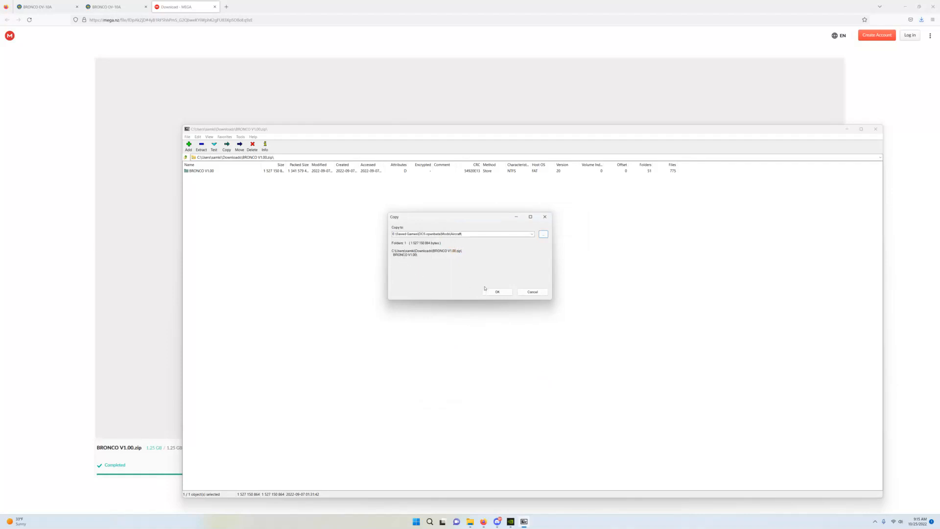
{"action": "left_click", "coordinate": [498, 292]}
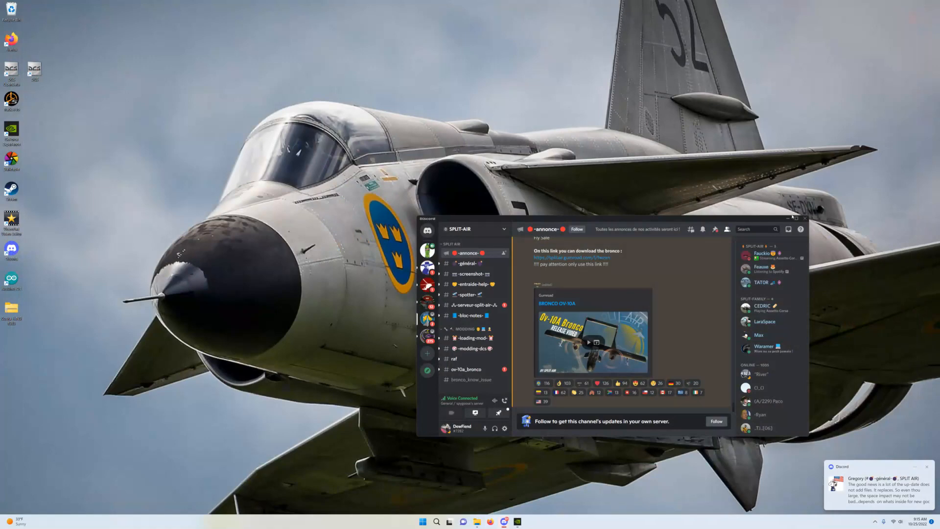
- Launch DCS World and switch the main menu to the OV-10A Bronco module theme
{"action": "left_click", "coordinate": [792, 219]}
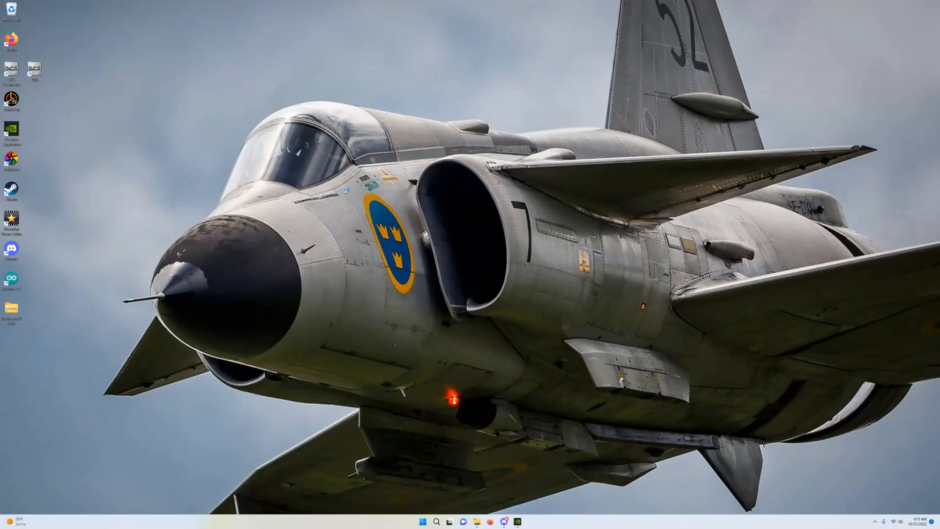
{"action": "left_click", "coordinate": [33, 68]}
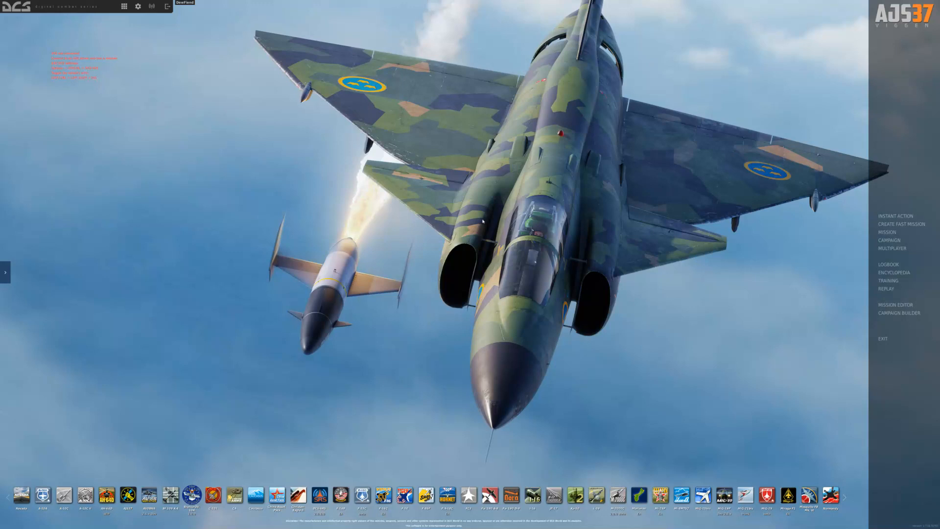
{"action": "mouse_move", "coordinate": [239, 352]}
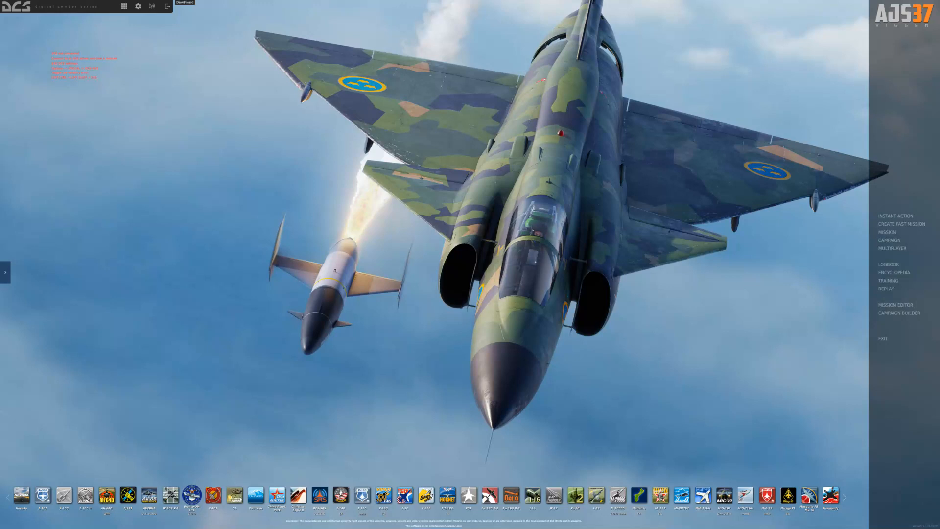
{"action": "mouse_move", "coordinate": [192, 495]}
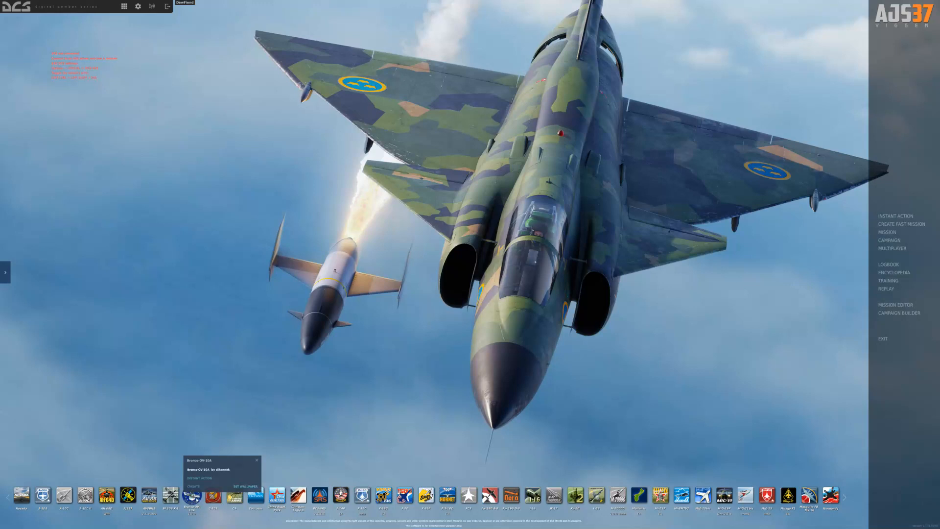
{"action": "left_click", "coordinate": [190, 496]}
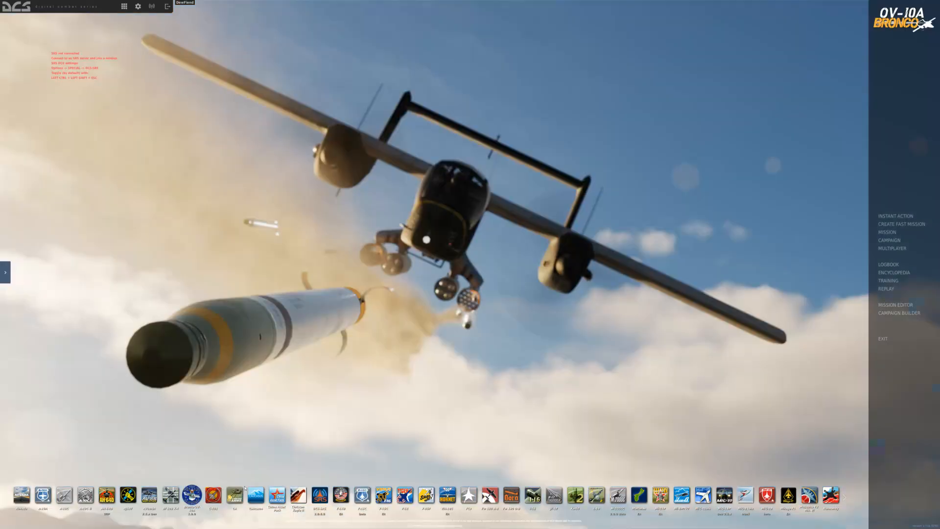
{"action": "mouse_move", "coordinate": [893, 319]}
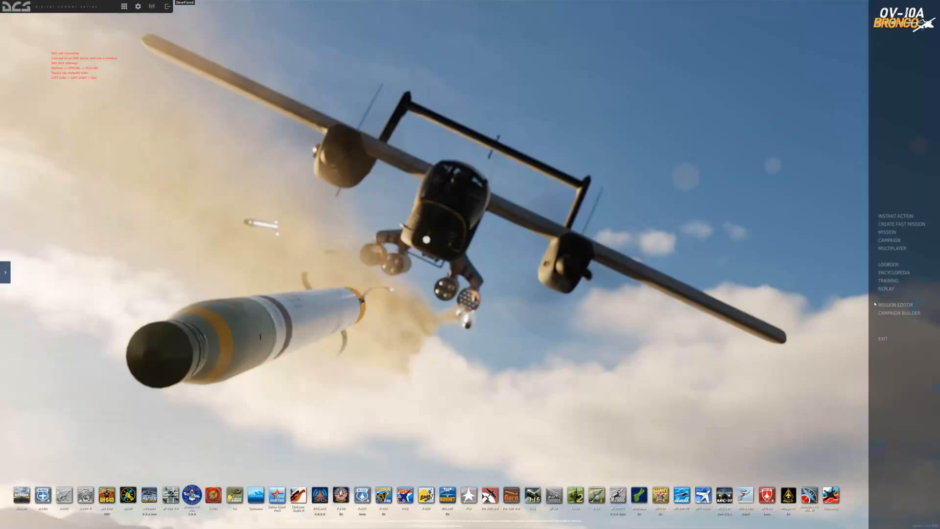
- Load the saved combined arms mission in the Mission Editor, showing Batumi airfield
{"action": "left_click", "coordinate": [895, 305]}
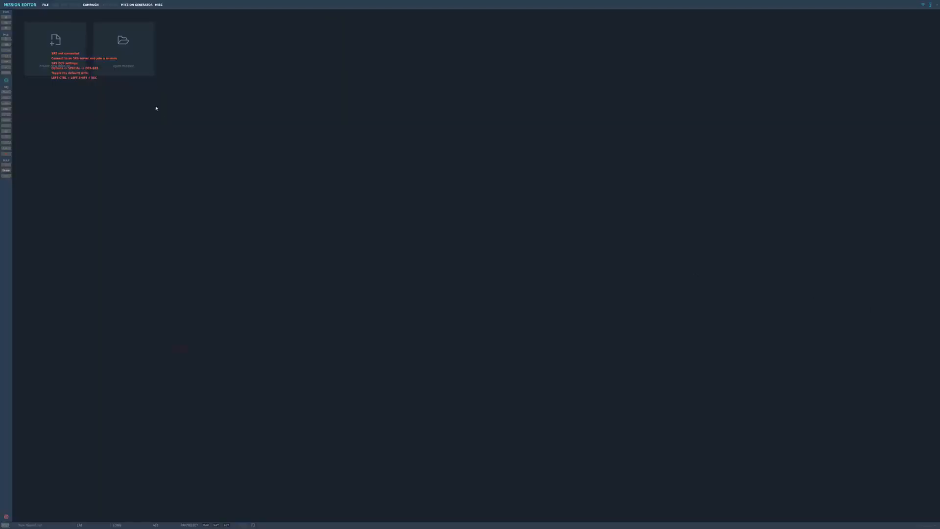
{"action": "left_click", "coordinate": [123, 41]}
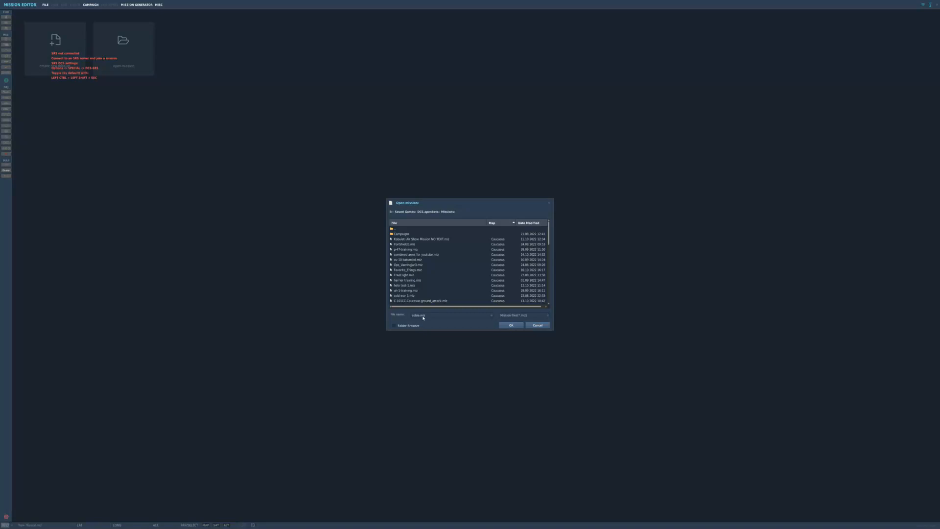
{"action": "scroll", "scroll_direction": "down", "scroll_amount": 3}
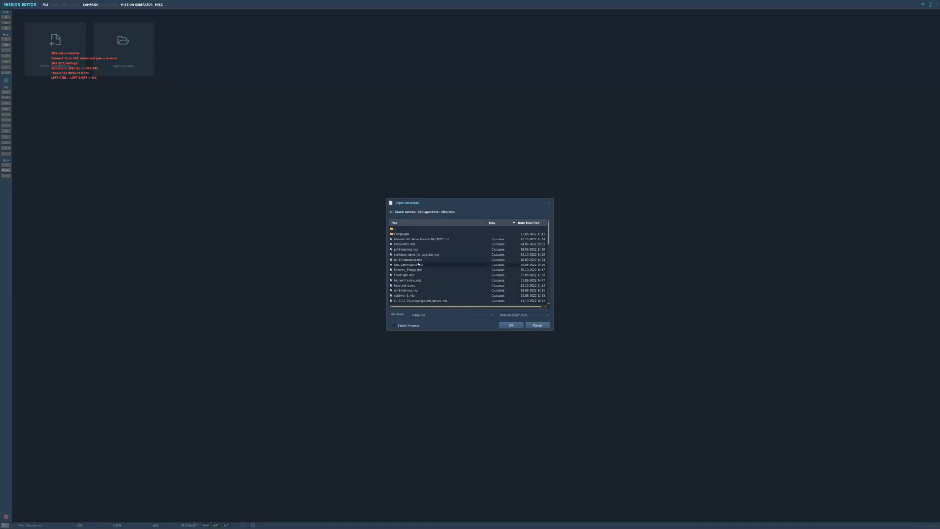
{"action": "left_click", "coordinate": [410, 255]}
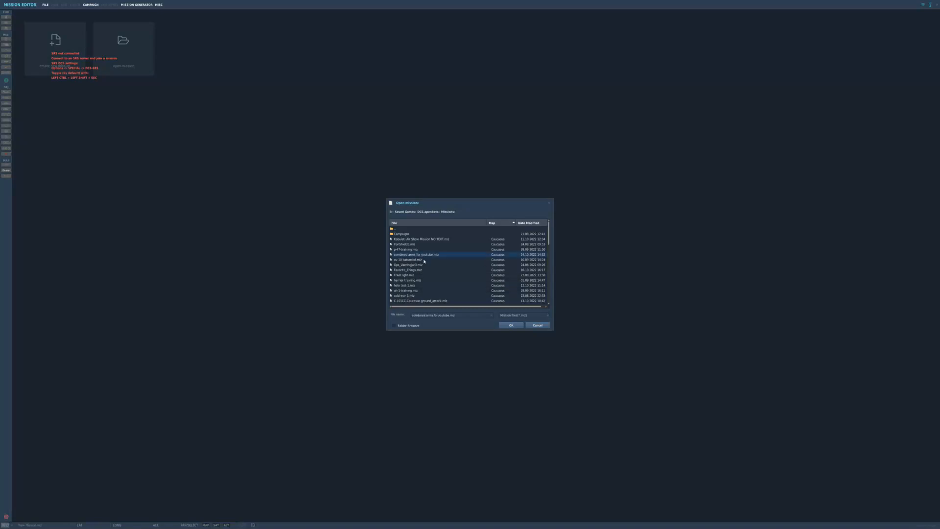
{"action": "left_click", "coordinate": [511, 325]}
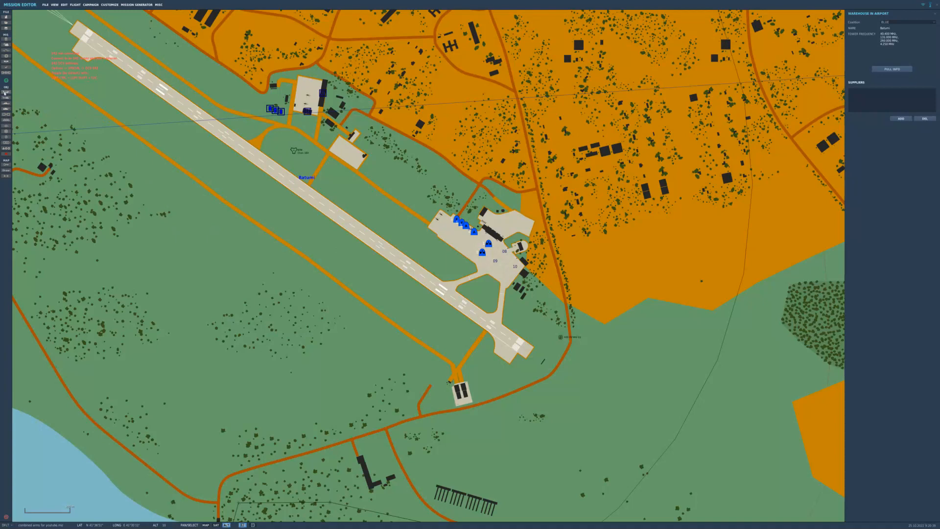
- Add a Bronco-OV-10A airplane group on the Batumi apron and view its livery and payload
{"action": "left_click", "coordinate": [489, 261]}
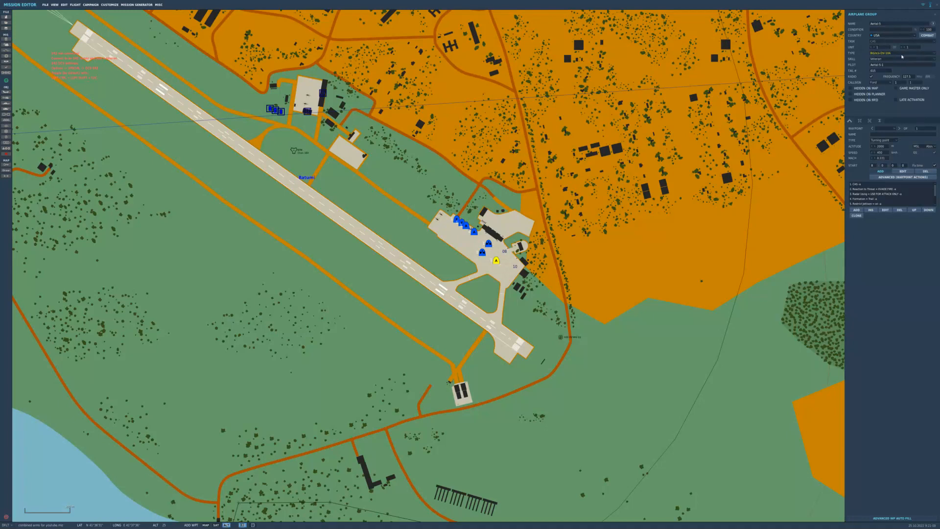
{"action": "left_click", "coordinate": [903, 57]}
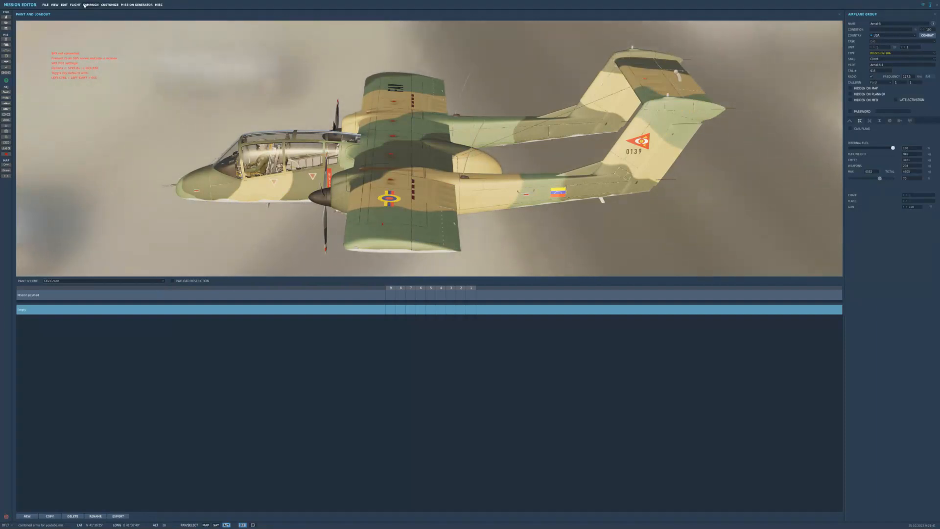
- Exit the Mission Editor, discarding unsaved changes, back to the Bronco main menu
{"action": "left_click", "coordinate": [74, 8]}
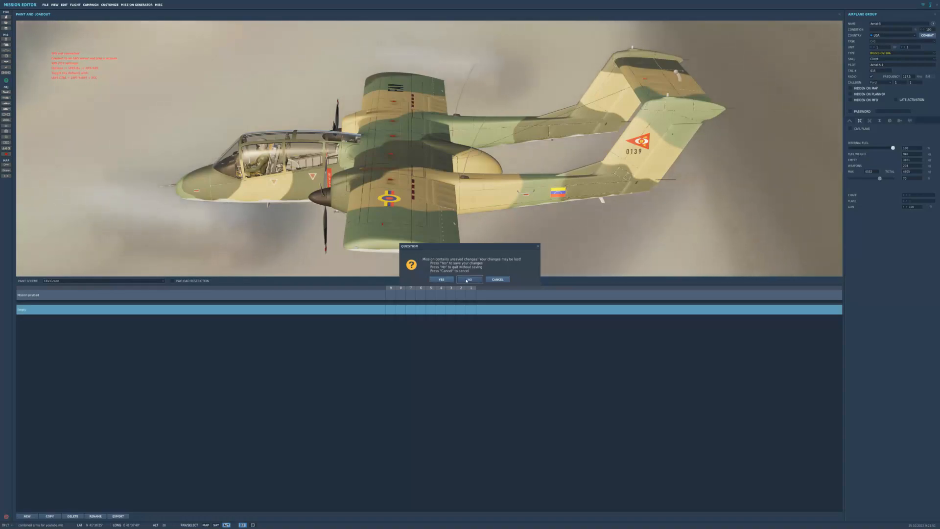
{"action": "left_click", "coordinate": [468, 279]}
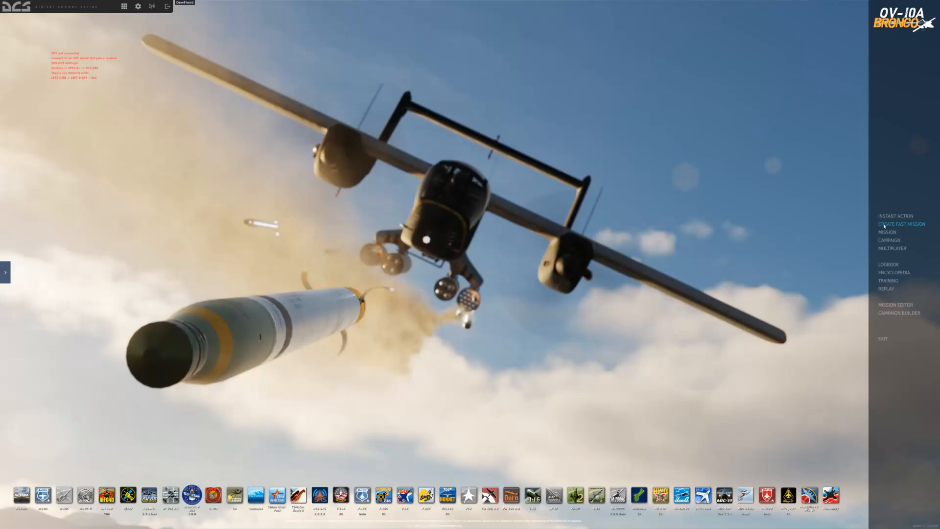
{"action": "left_click", "coordinate": [895, 215]}
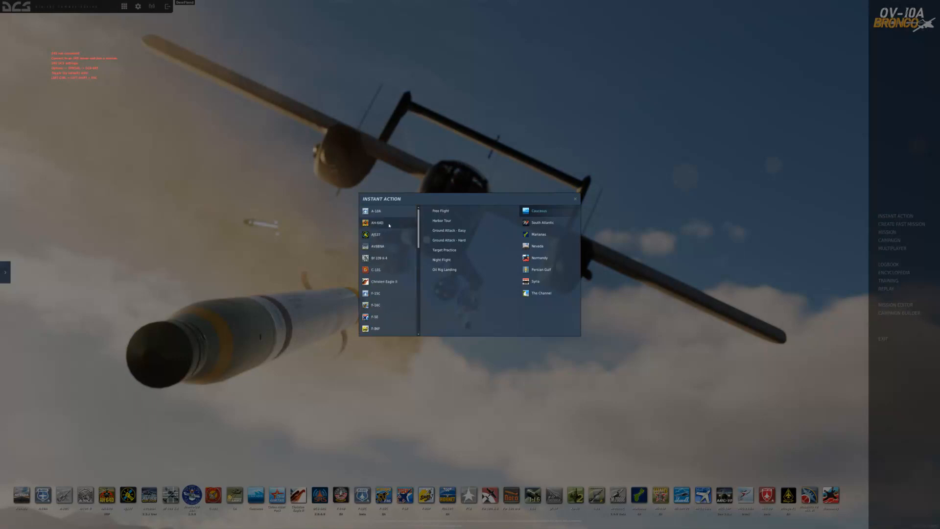
{"action": "scroll", "scroll_direction": "down", "scroll_amount": 3}
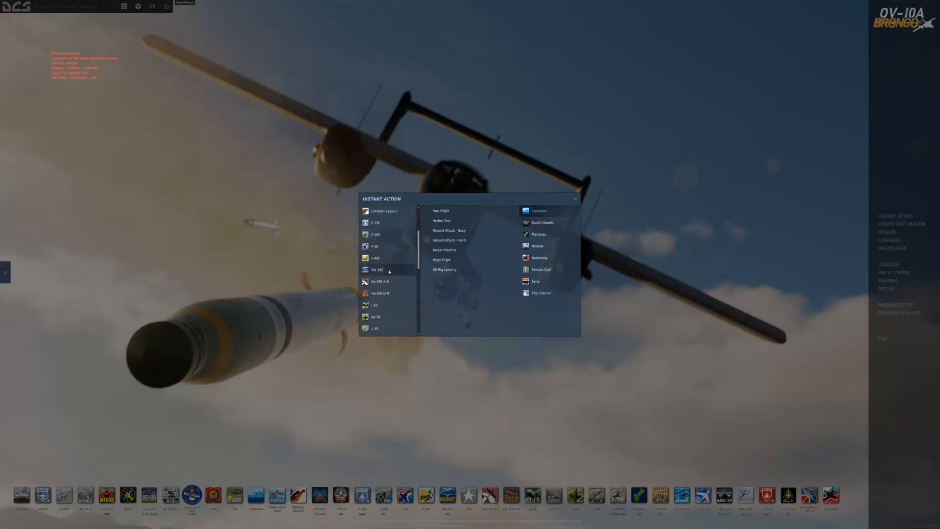
{"action": "scroll", "scroll_direction": "down", "scroll_amount": 3}
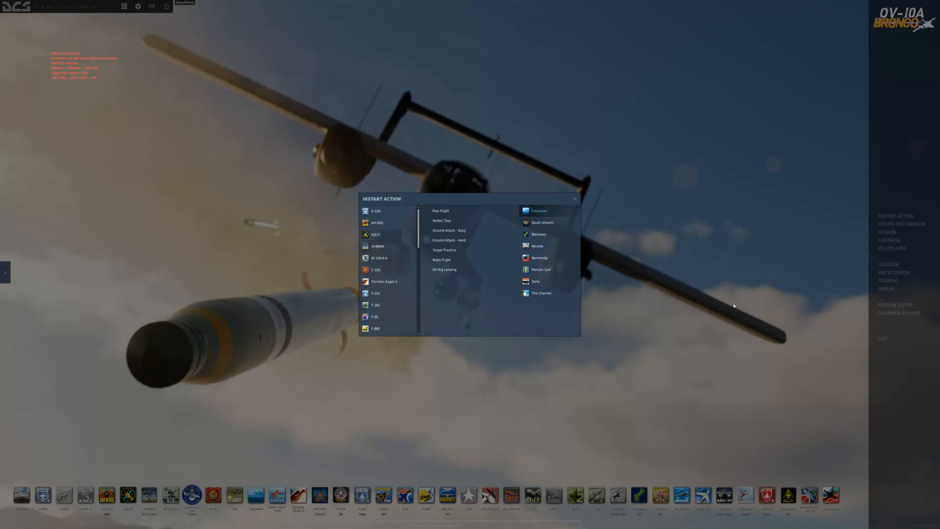
{"action": "mouse_move", "coordinate": [889, 310]}
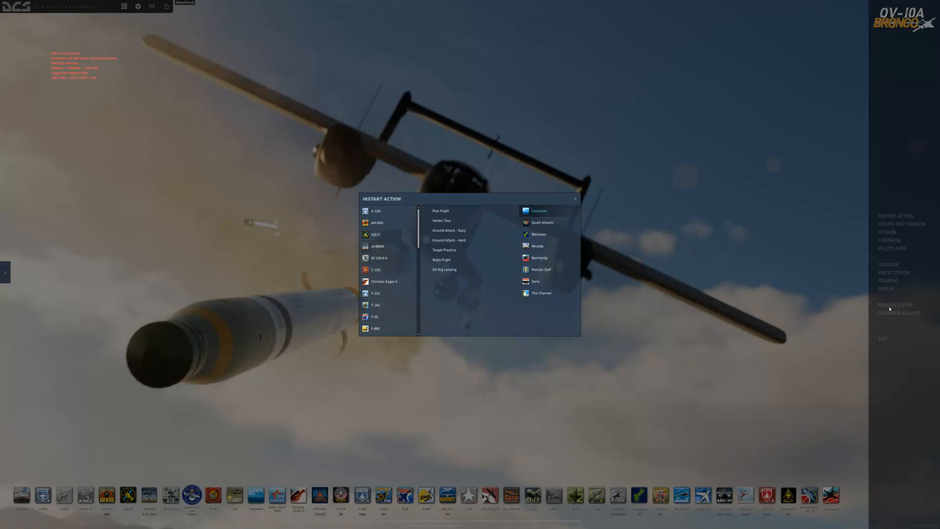
{"action": "left_click", "coordinate": [574, 199]}
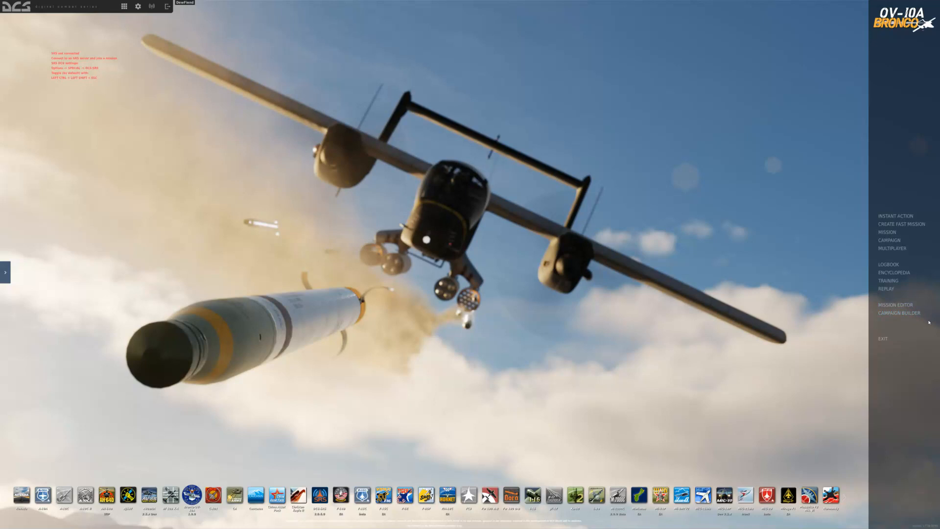
{"action": "mouse_move", "coordinate": [906, 231]}
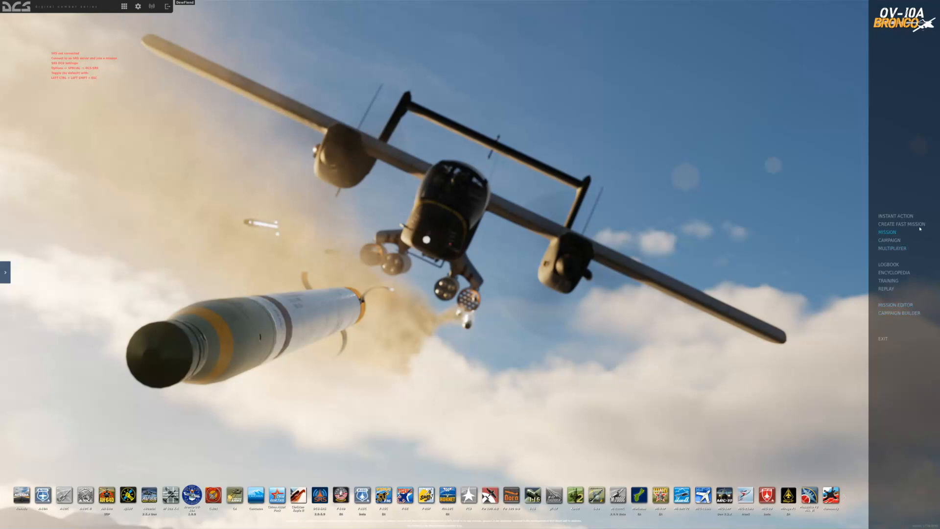
{"action": "mouse_move", "coordinate": [910, 230]}
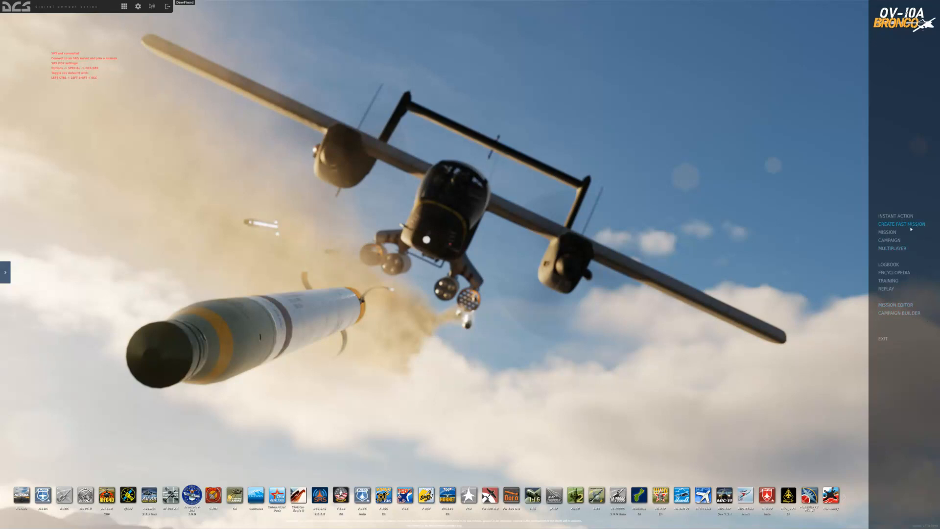
{"action": "mouse_move", "coordinate": [888, 240]}
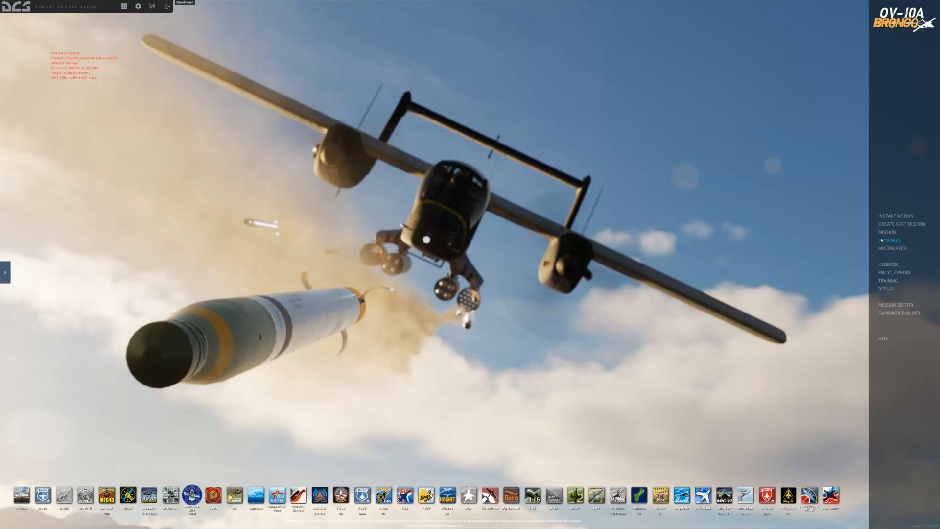
{"action": "mouse_move", "coordinate": [817, 245]}
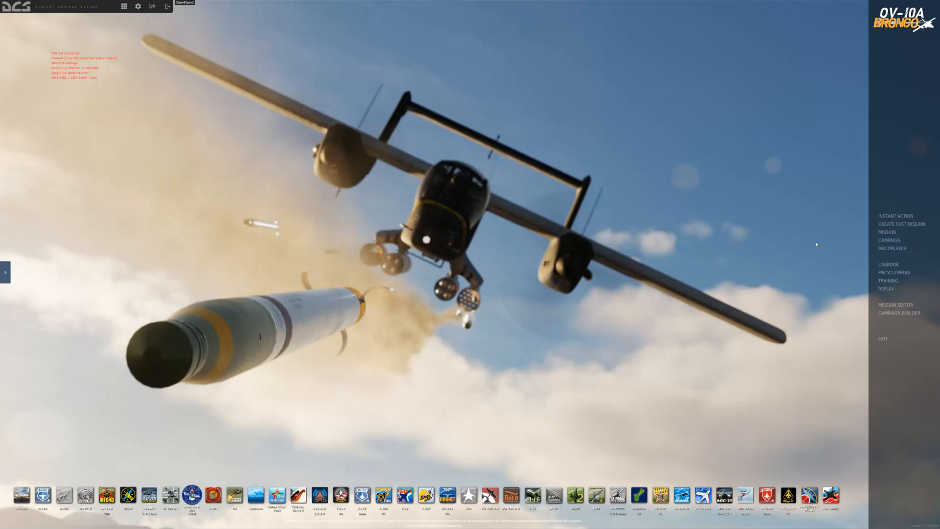
{"action": "mouse_move", "coordinate": [429, 352]}
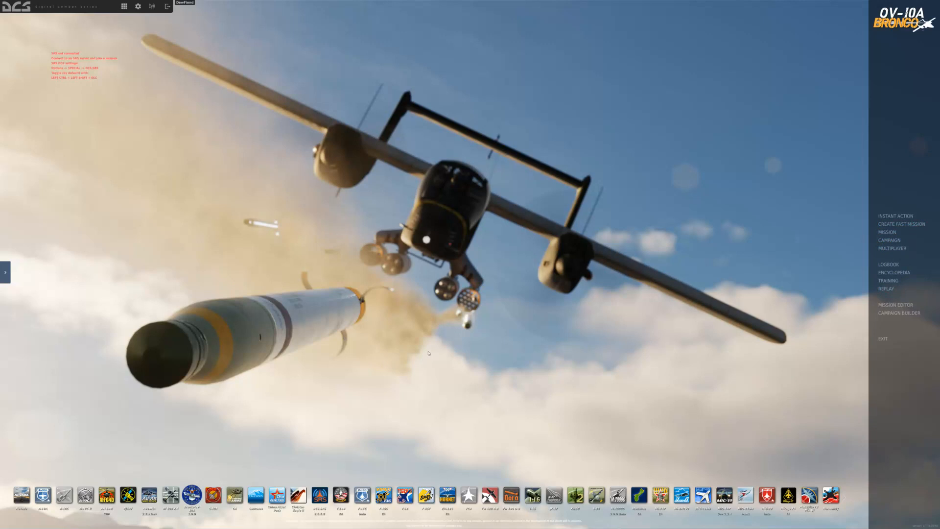
{"action": "mouse_move", "coordinate": [798, 396]}
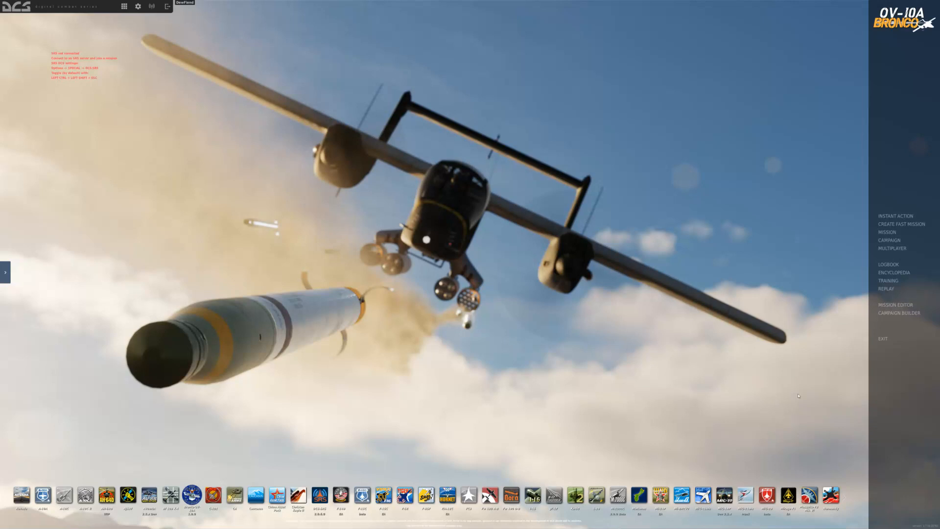
{"action": "mouse_move", "coordinate": [858, 374]}
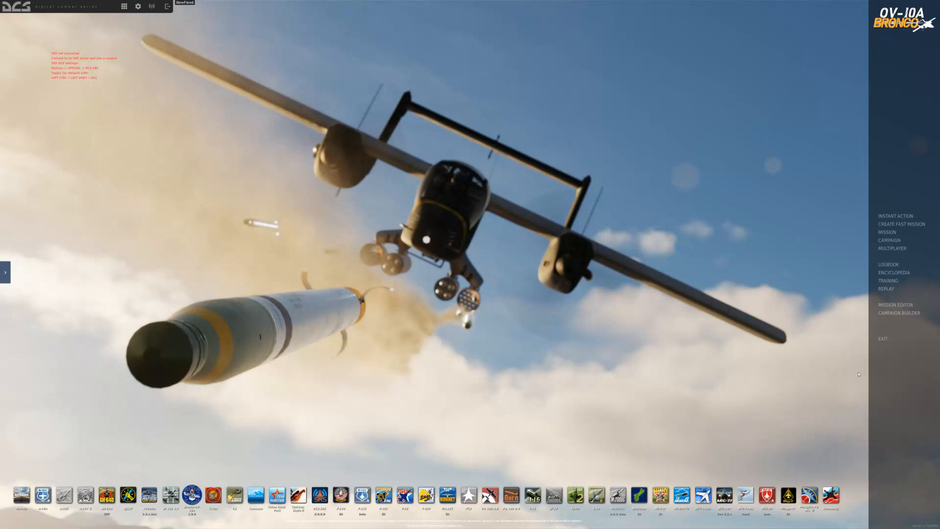